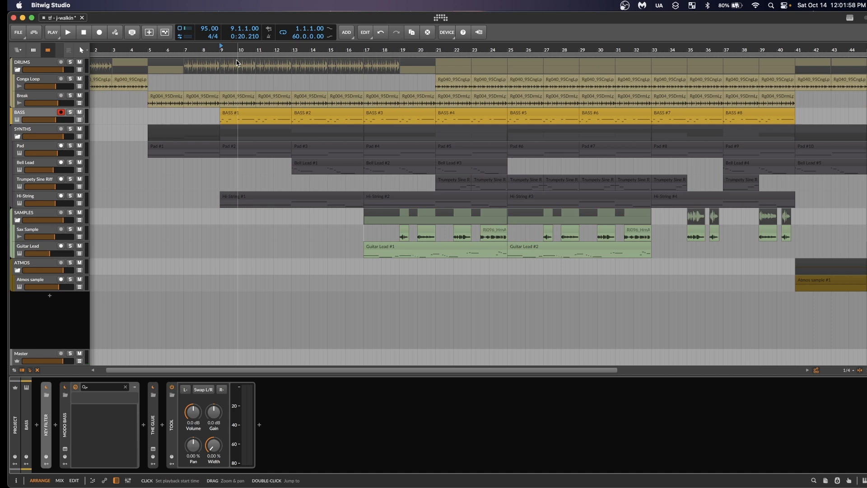
pyautogui.moveTo(318, 161)
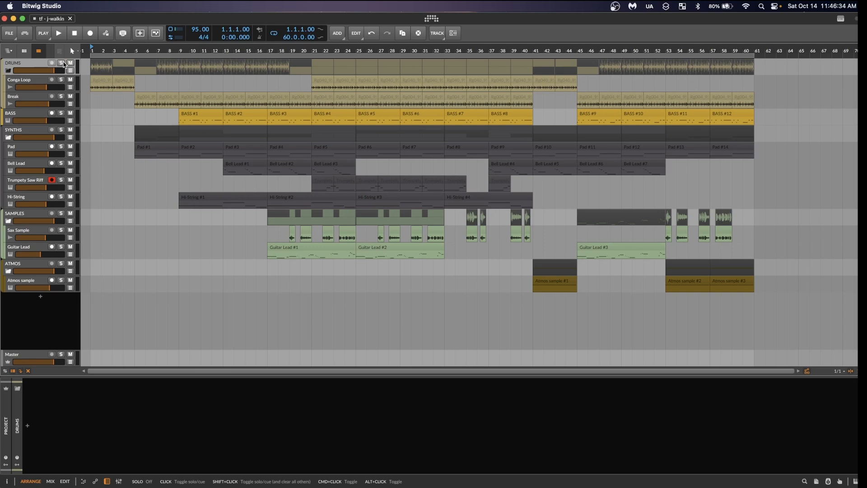
# - Solo the Conga Loop track, show its device chain and bring up the Oxide Tape Recorder window
pyautogui.click(61, 62)
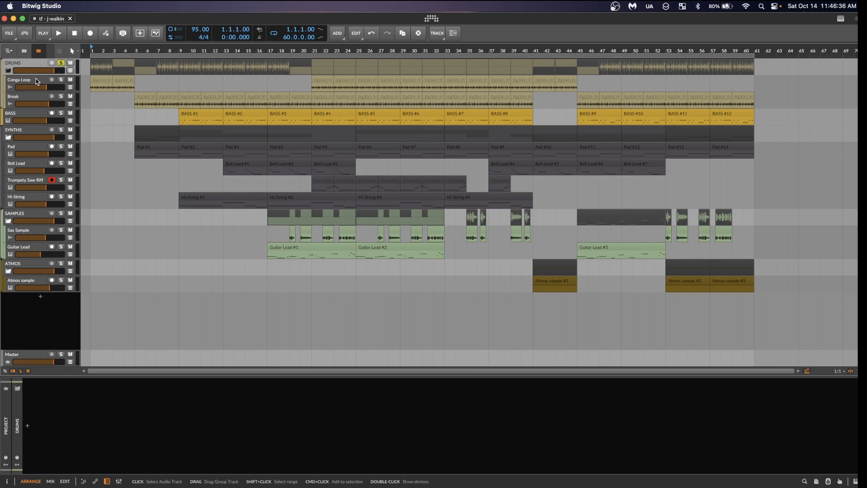
pyautogui.doubleClick(19, 80)
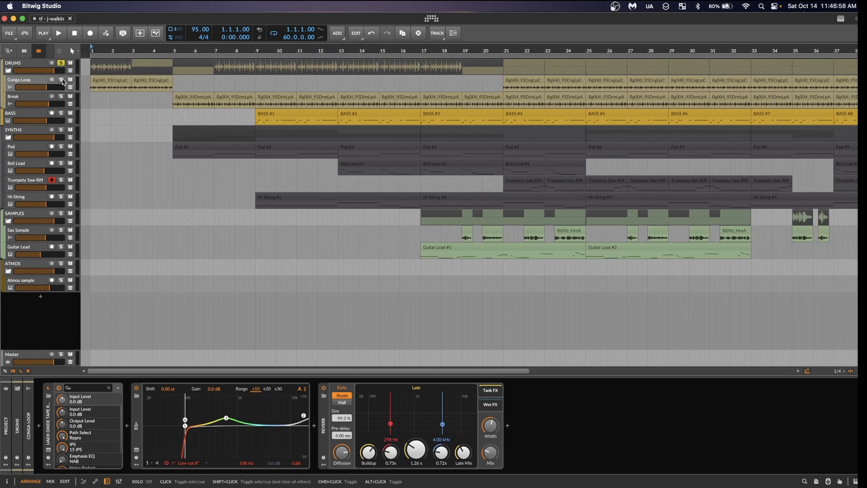
pyautogui.click(59, 33)
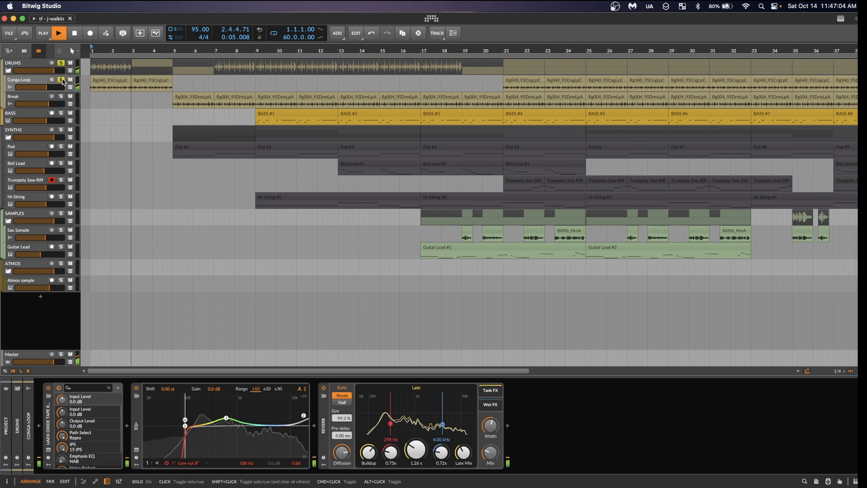
pyautogui.click(73, 33)
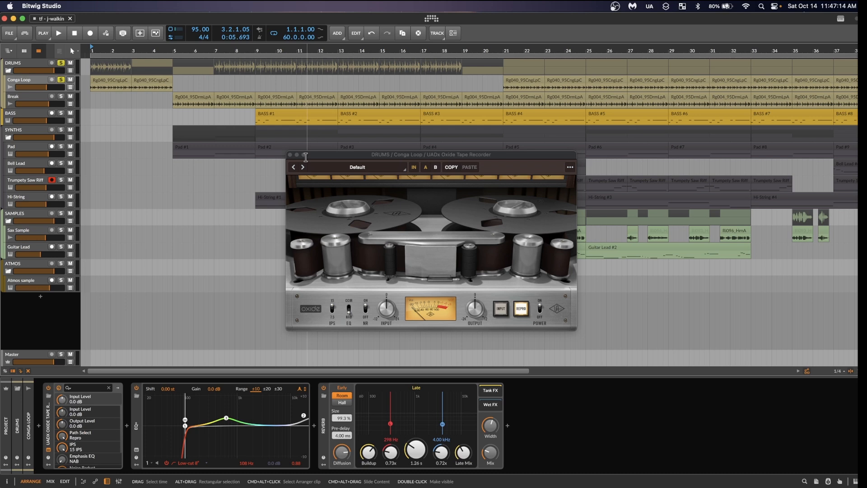
# - Close the Oxide window and show the Break track's clipper, glue compressor and limiter chain
pyautogui.click(289, 154)
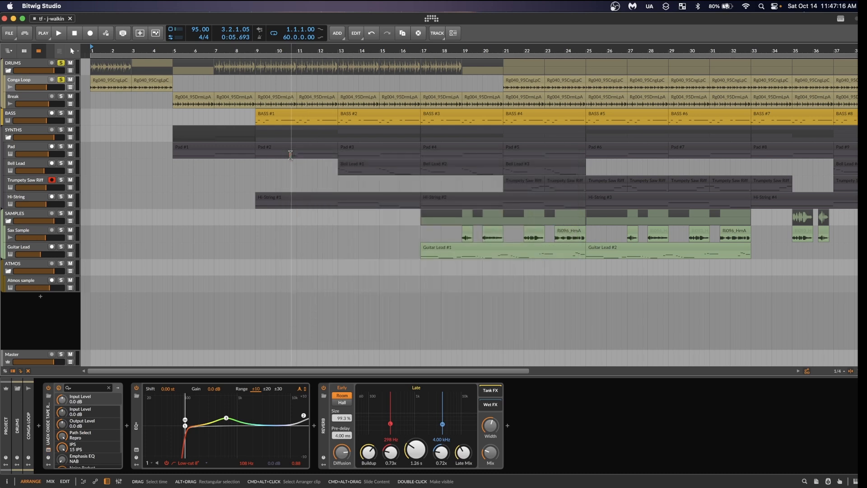
pyautogui.moveTo(352, 415)
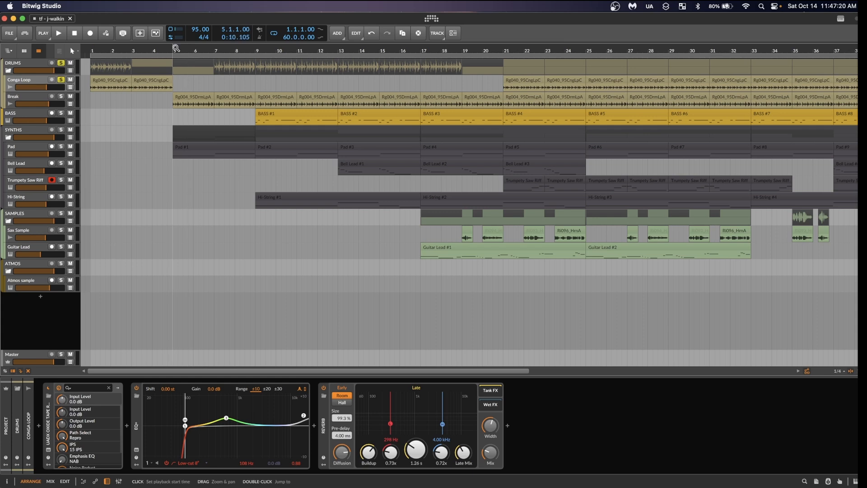
pyautogui.click(13, 96)
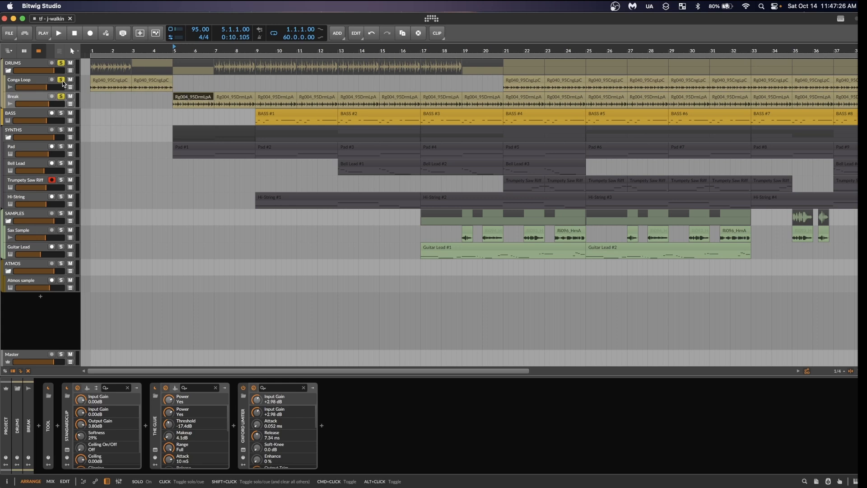
# - Inspect and close the StandardCLIP and Oxford Limiter windows before moving to the Pad track
pyautogui.click(59, 33)
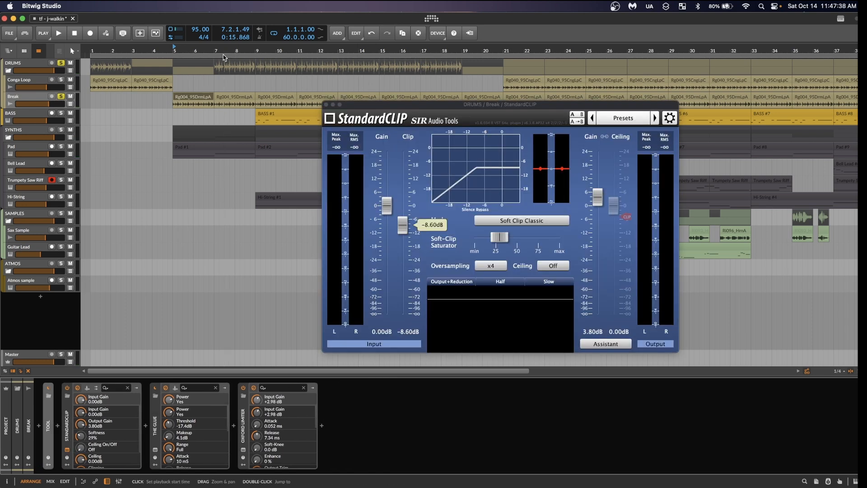
pyautogui.click(58, 34)
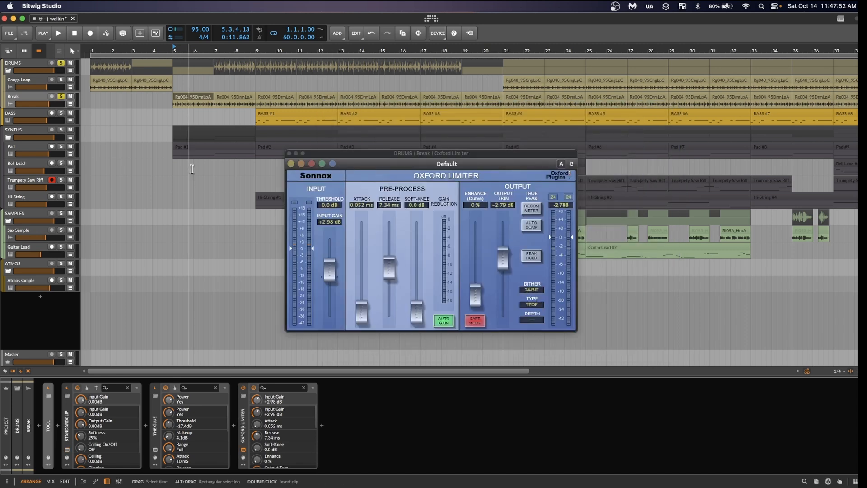
pyautogui.click(58, 33)
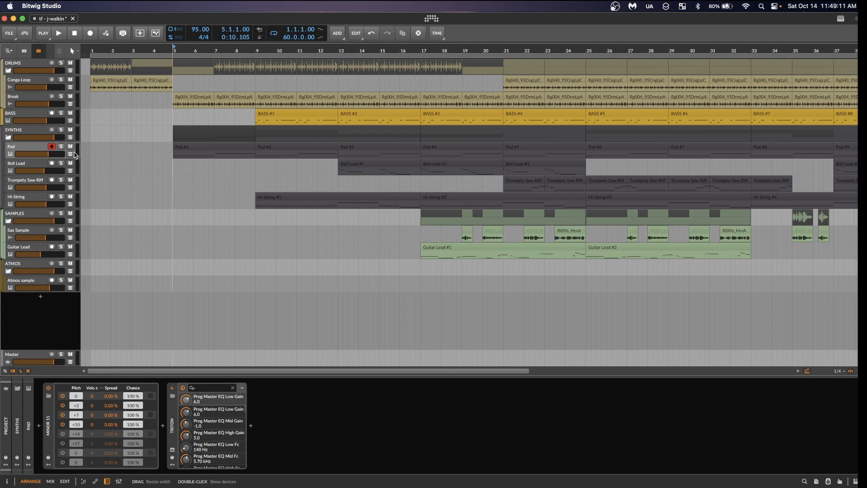
# - Solo the Pad track, play it back and bring up its Triton instrument showing the Lonley Sphinx program
pyautogui.click(61, 146)
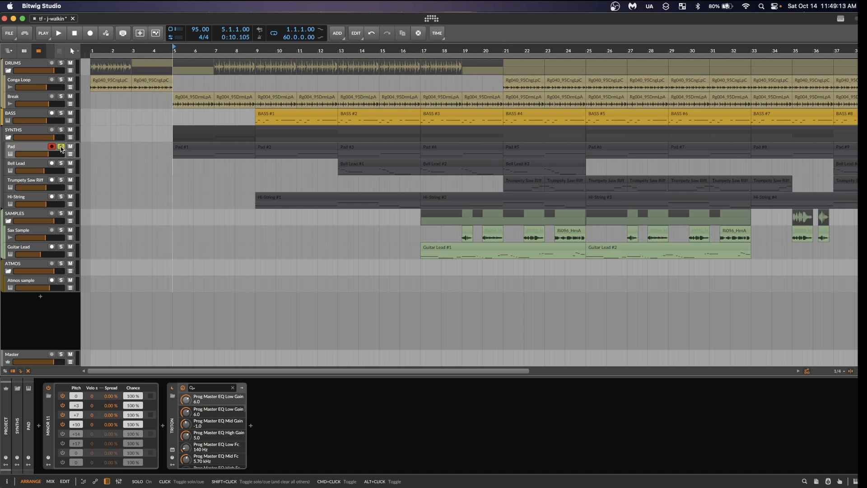
pyautogui.click(60, 146)
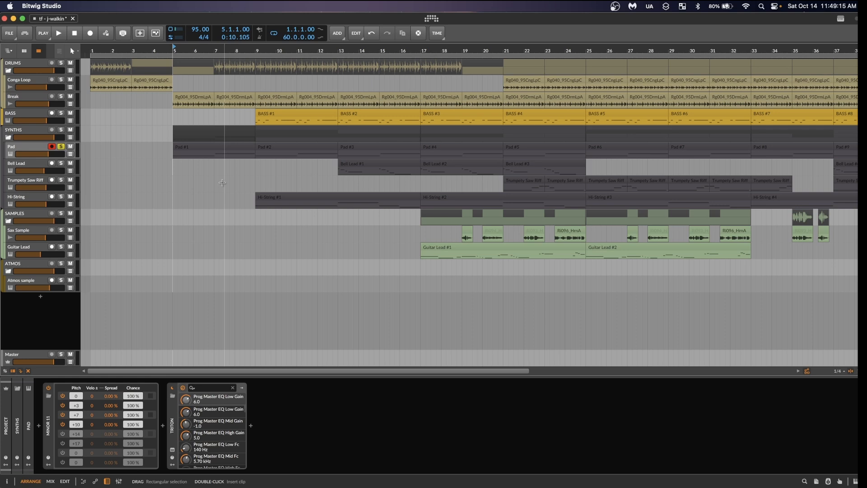
pyautogui.click(59, 33)
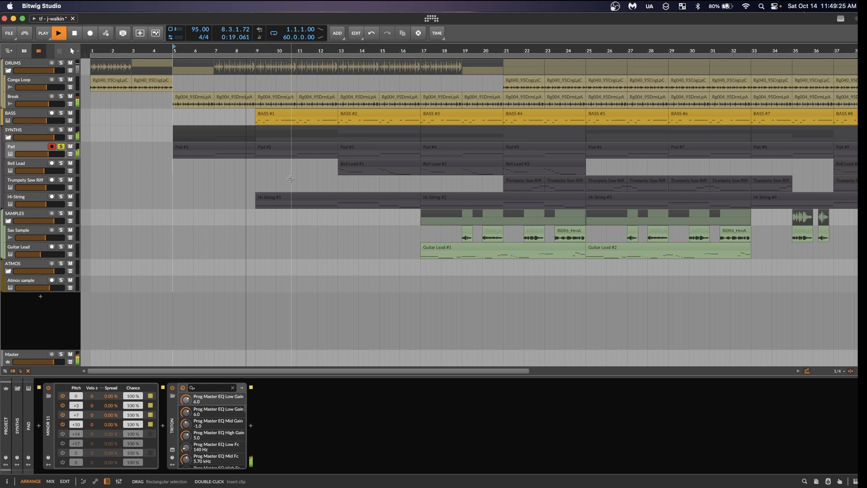
pyautogui.click(58, 33)
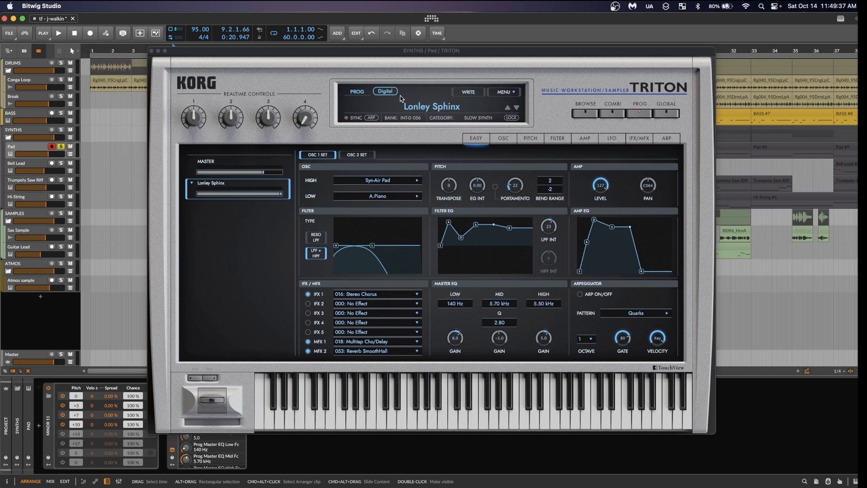
pyautogui.moveTo(380, 171)
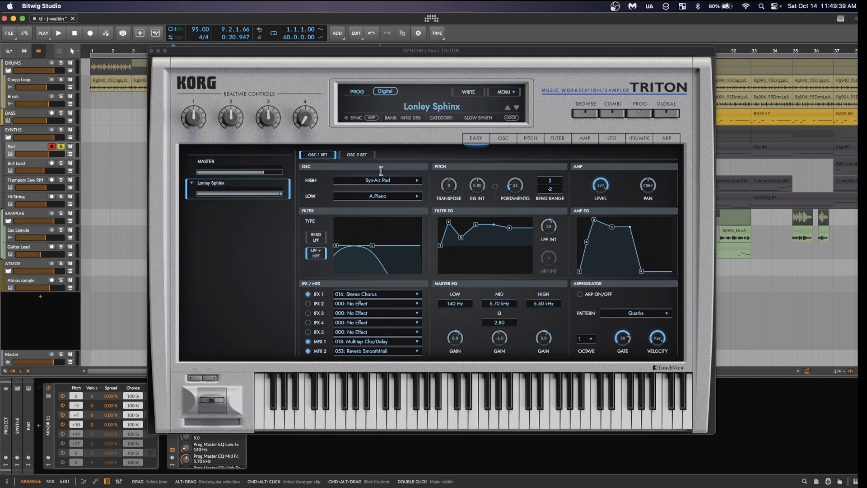
# - View the Lonley Sphinx patch's OSC 2 SET, then close the Pad's Triton window
pyautogui.click(356, 154)
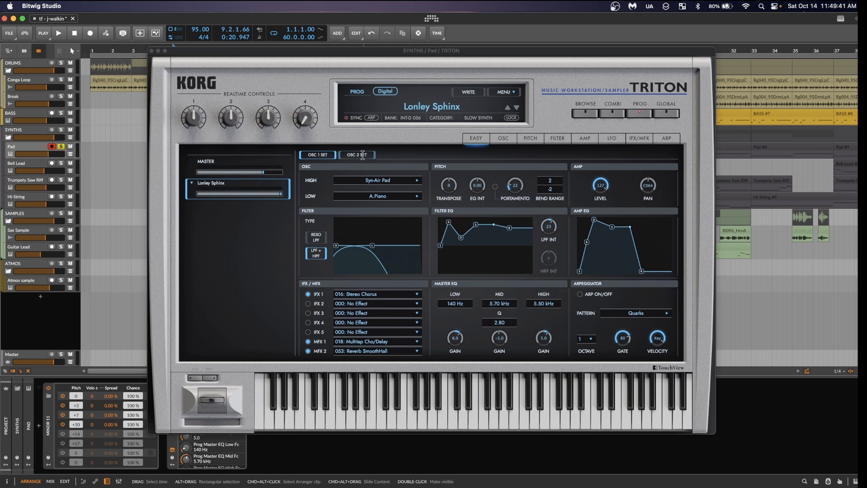
pyautogui.click(356, 154)
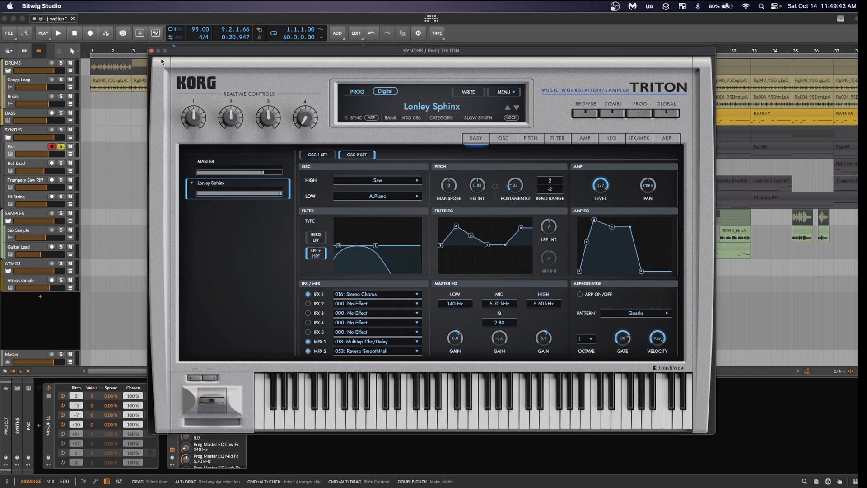
pyautogui.click(151, 51)
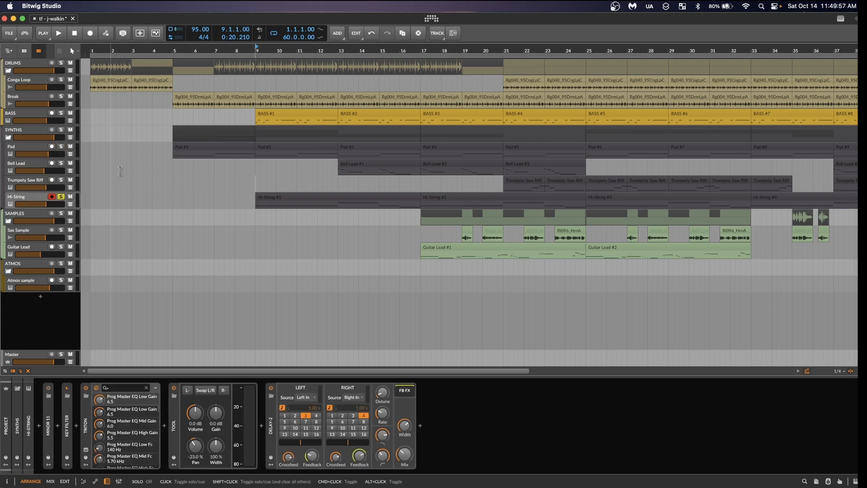
# - Play back the soloed Hi-String track, then play the arrangement from bar 9
pyautogui.click(57, 32)
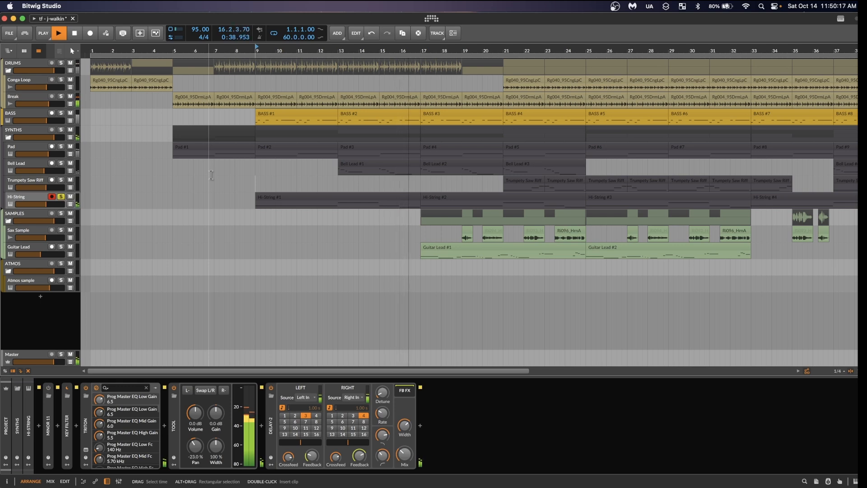
pyautogui.click(57, 33)
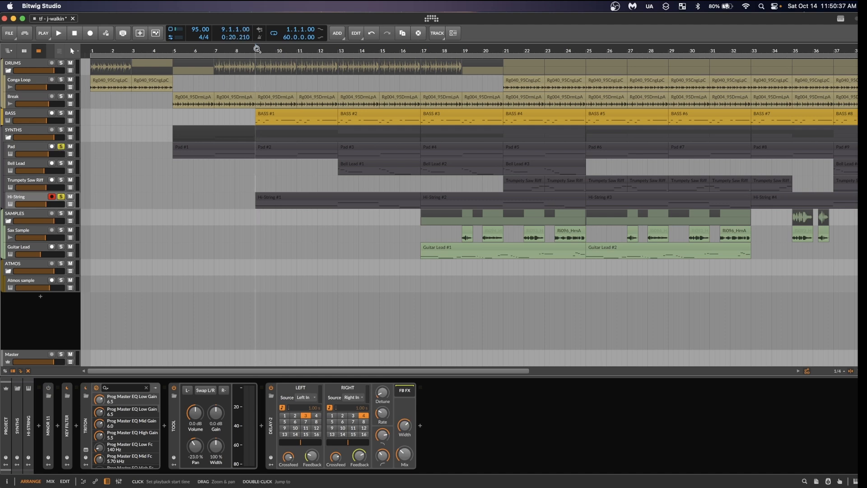
pyautogui.click(58, 34)
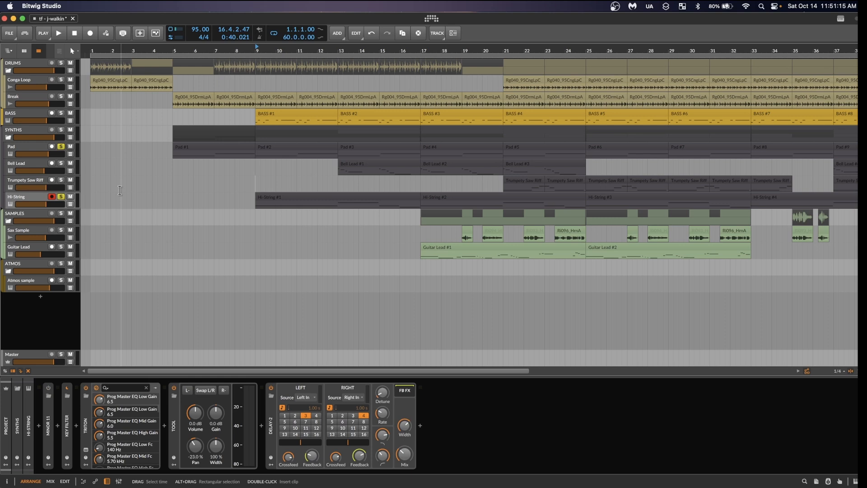
pyautogui.moveTo(136, 338)
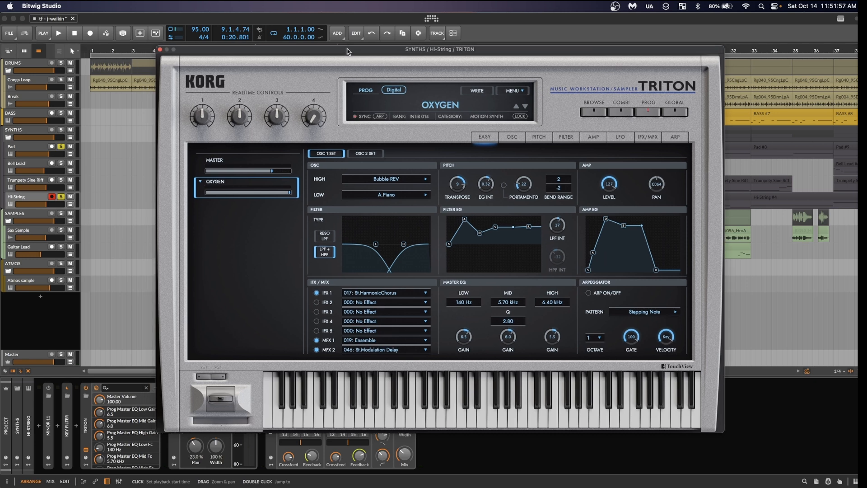
# - Toggle between the OXYGEN patch's OSC 1 SET and OSC 2 SET, then close the Hi-String Triton
pyautogui.click(364, 153)
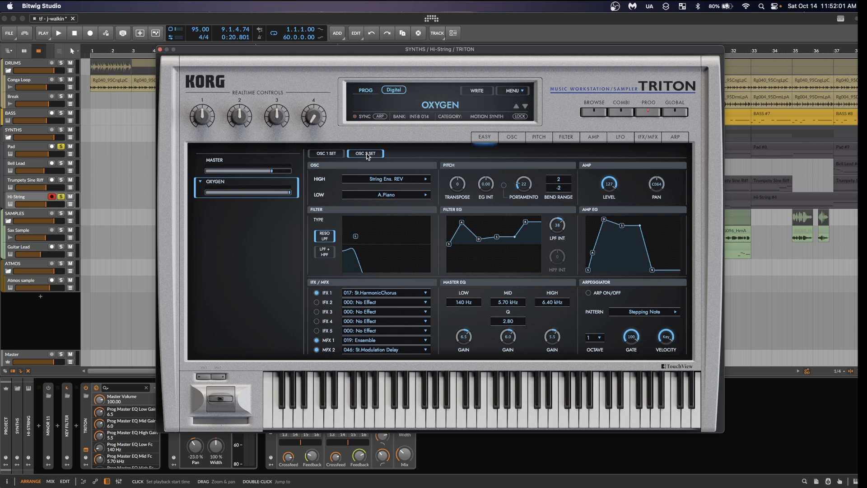
pyautogui.click(325, 153)
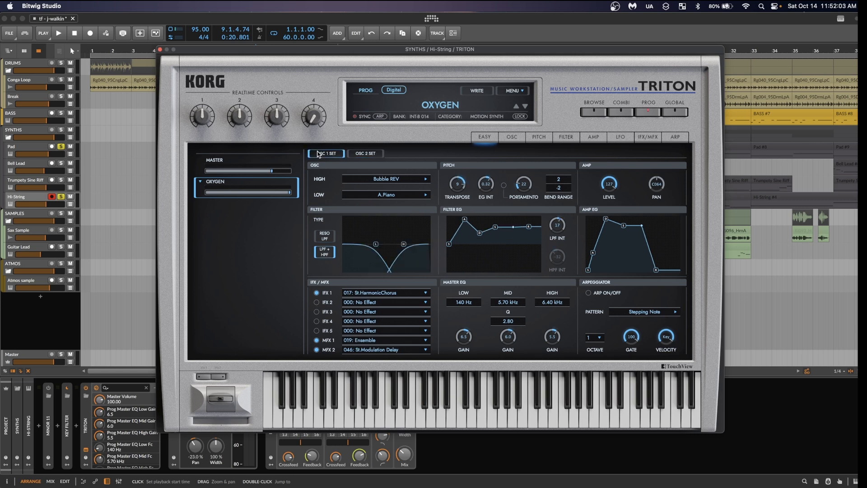
pyautogui.moveTo(400, 181)
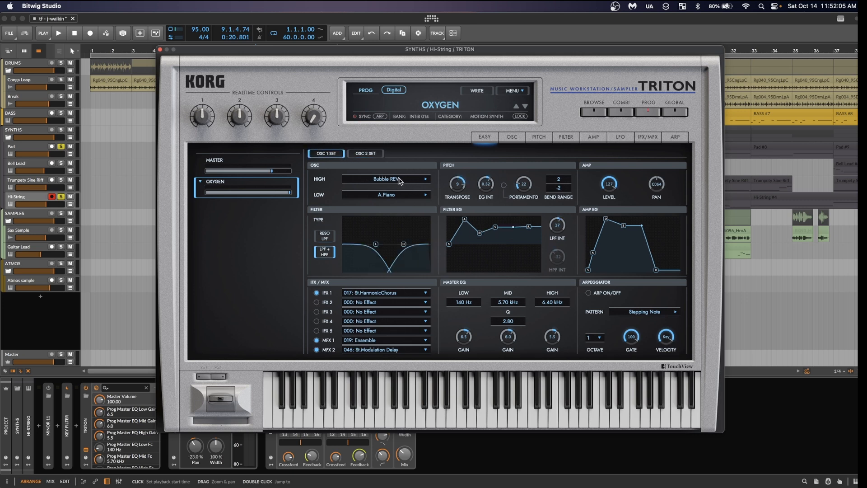
pyautogui.click(364, 153)
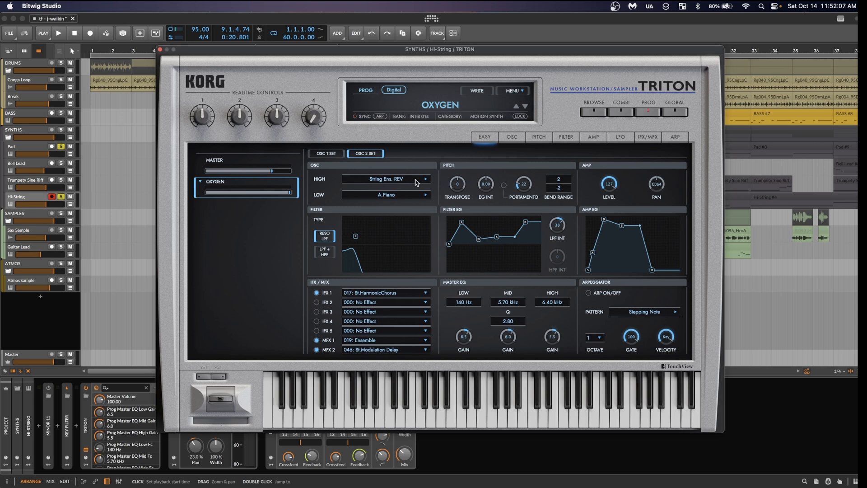
pyautogui.click(326, 154)
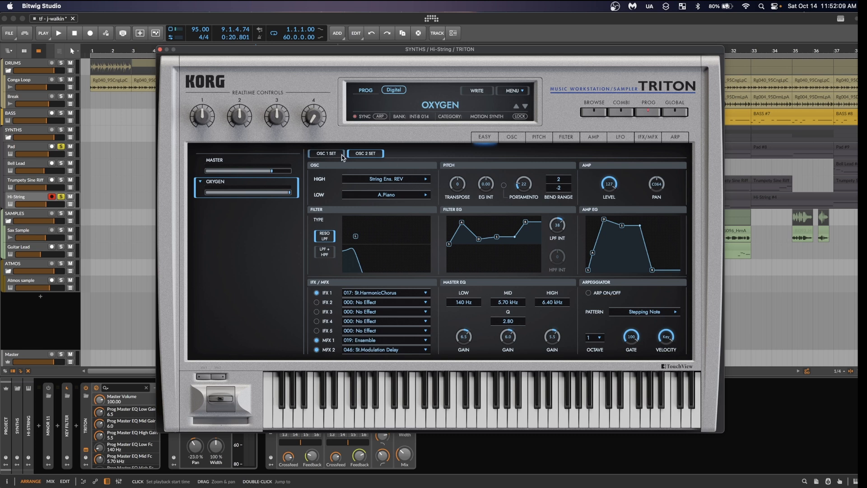
pyautogui.click(364, 154)
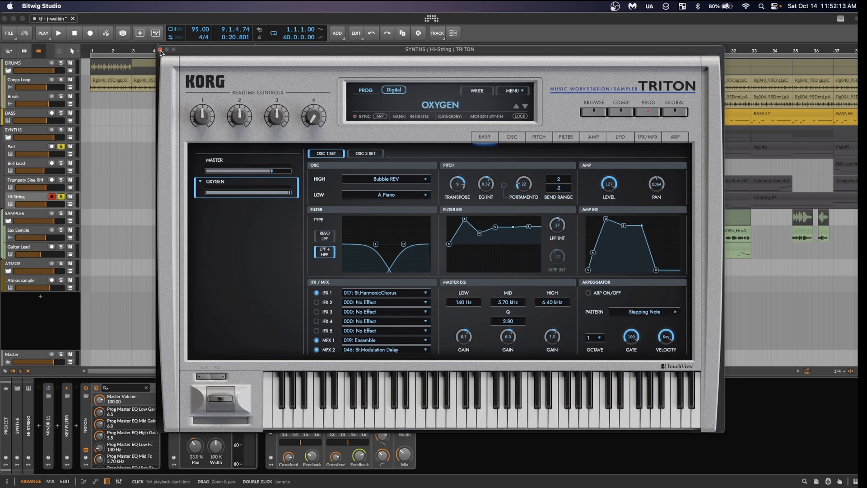
pyautogui.click(160, 51)
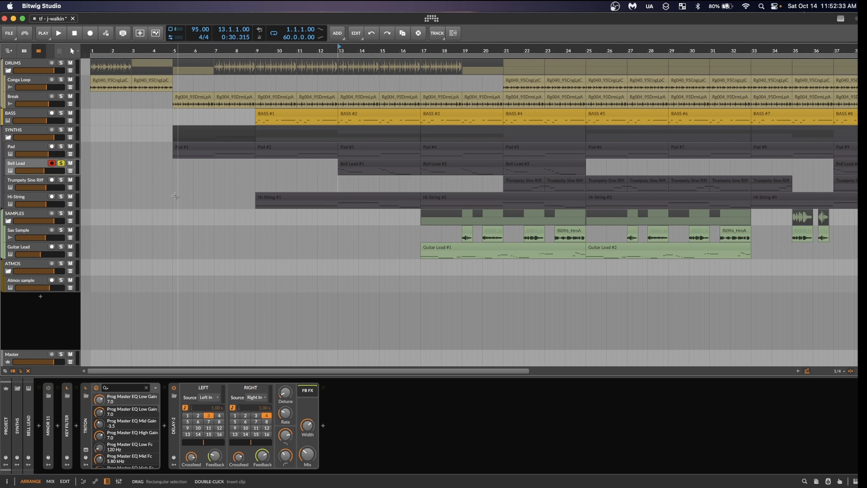
# - Play the arrangement, stop, then restart playback from bar 13
pyautogui.click(57, 33)
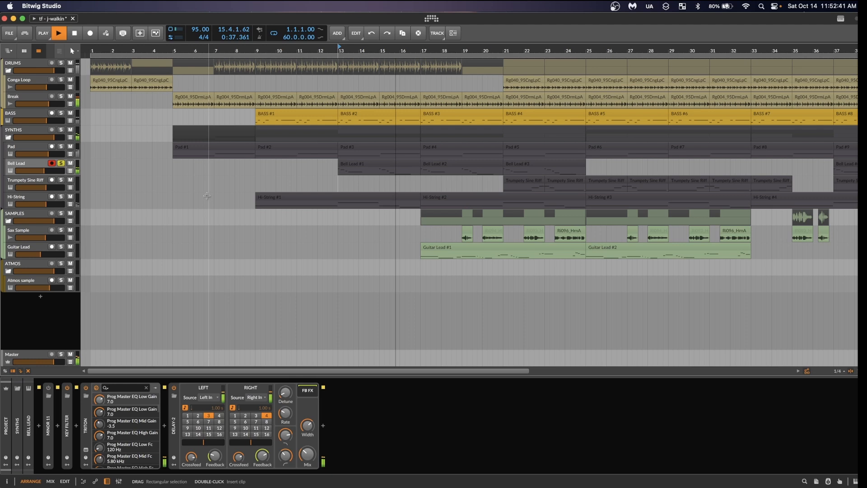
pyautogui.click(58, 33)
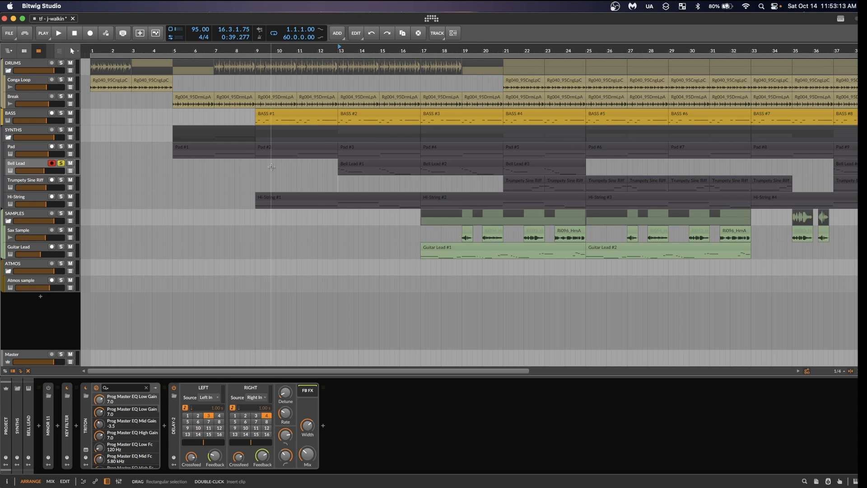
pyautogui.moveTo(65, 151)
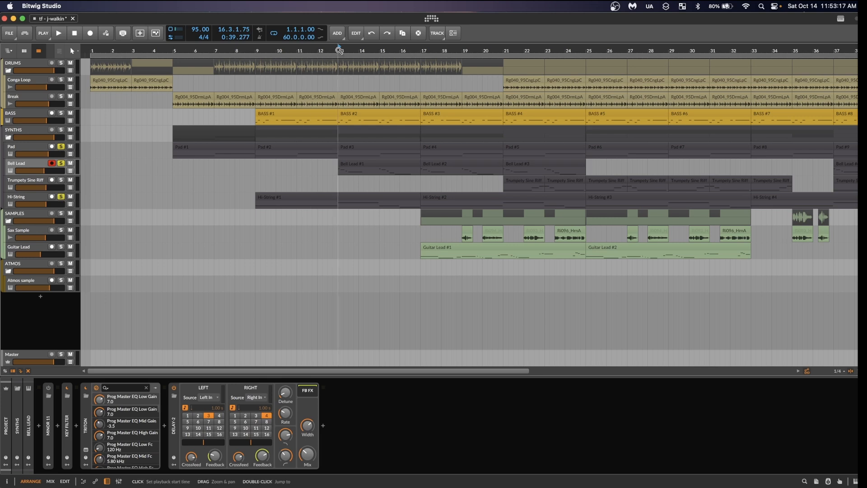
pyautogui.click(58, 32)
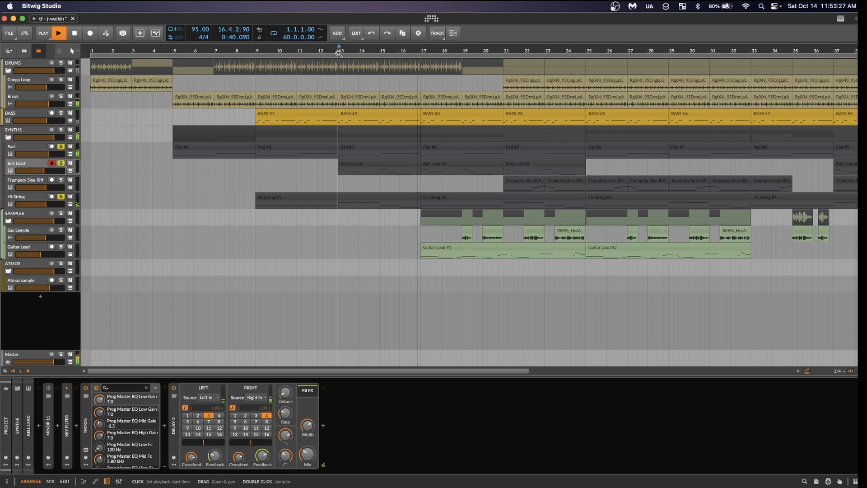
pyautogui.click(58, 33)
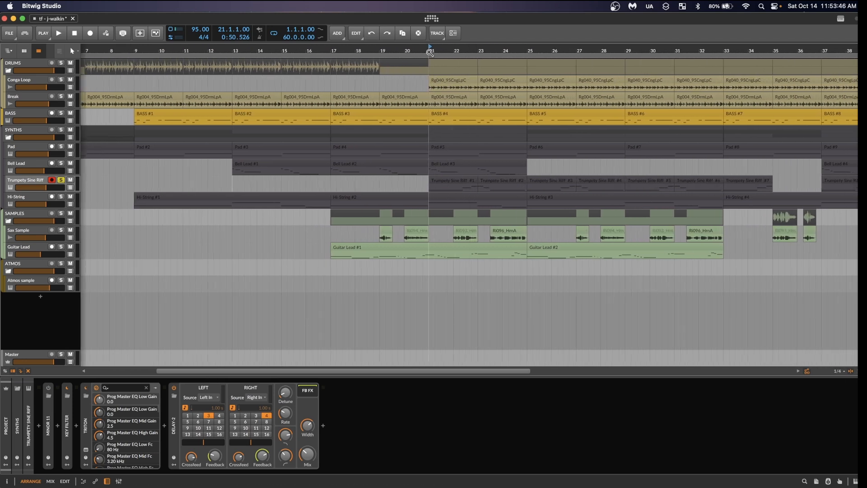
# - Bring up the Trumpety Sine Riff Triton, view the Espress Lead patch's OSC 2 SET, then close it
pyautogui.click(59, 33)
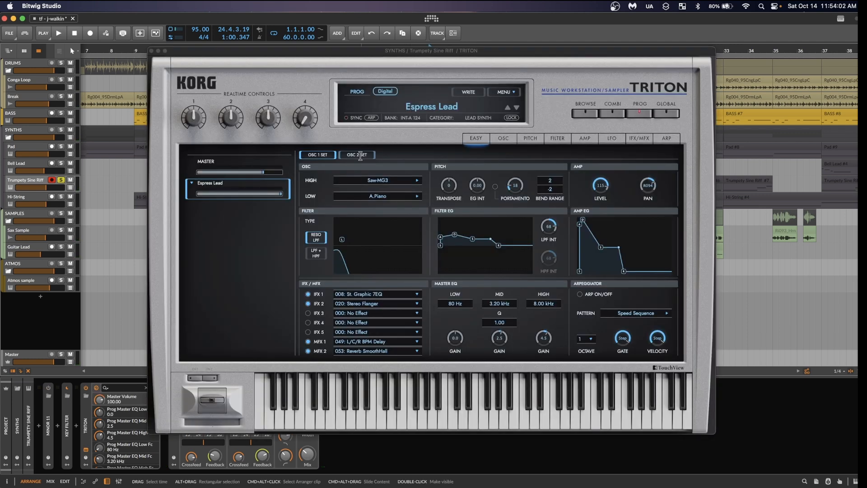
pyautogui.click(357, 154)
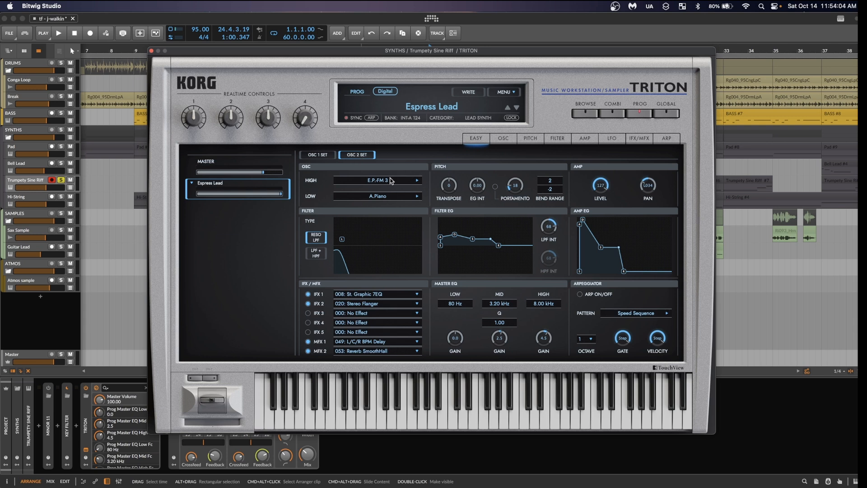
pyautogui.moveTo(445, 111)
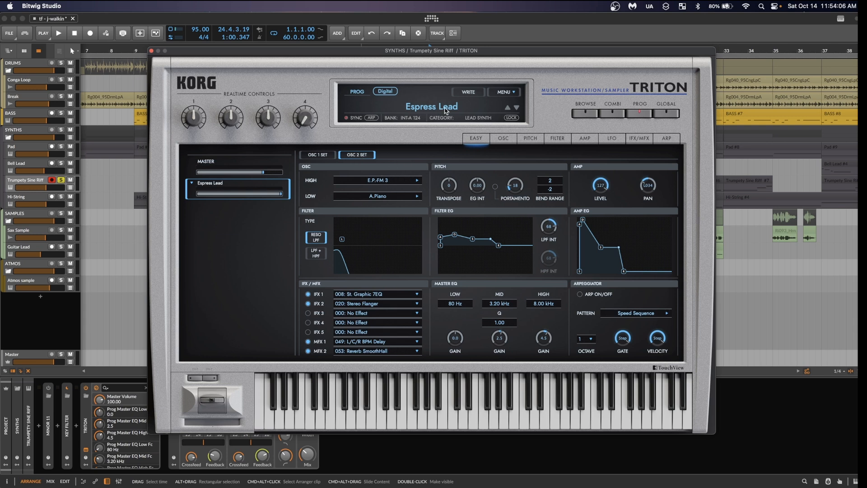
pyautogui.click(150, 50)
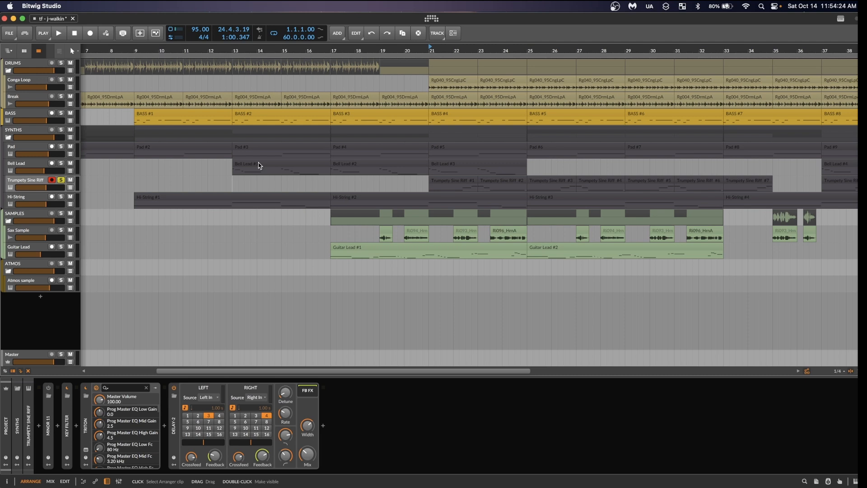
pyautogui.moveTo(62, 151)
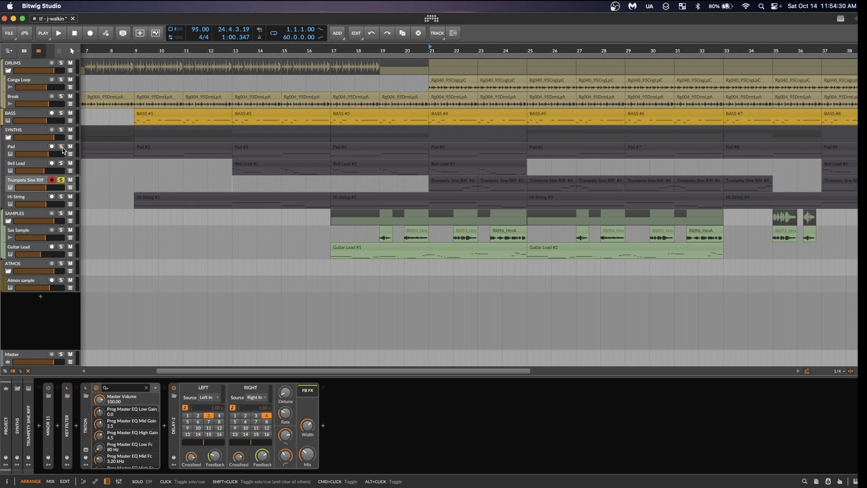
# - Solo the Pad track and toggle solo on the Trumpety Sine Riff track
pyautogui.click(61, 147)
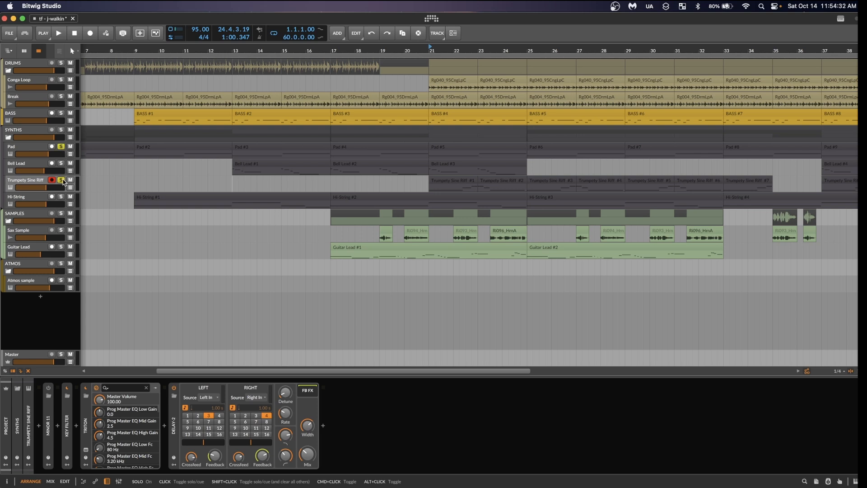
pyautogui.click(59, 33)
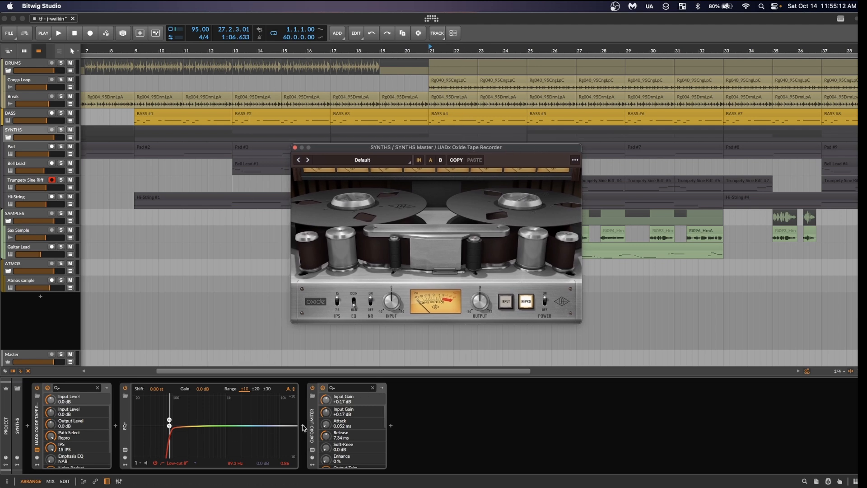
# - Close the UADx Oxide Tape Recorder window on the SYNTHS group
pyautogui.click(294, 147)
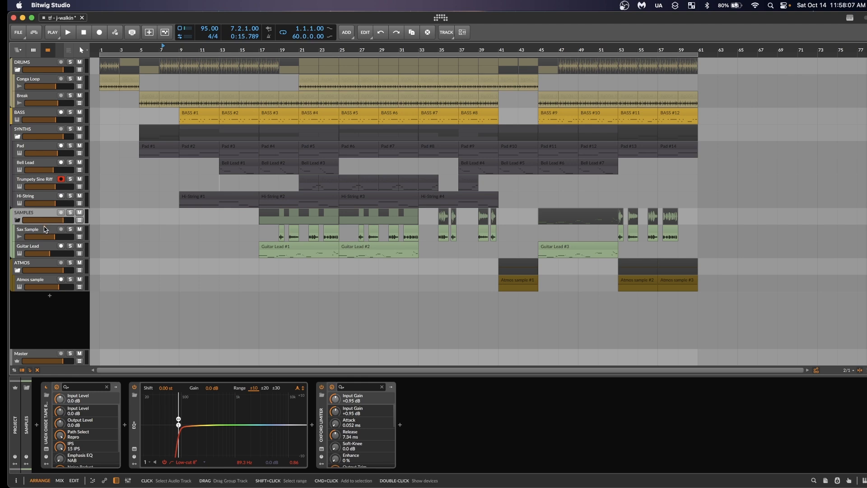
# - Solo the Sax Sample track and play it back around bar 23 to hear its delay and saturation chain
pyautogui.click(28, 229)
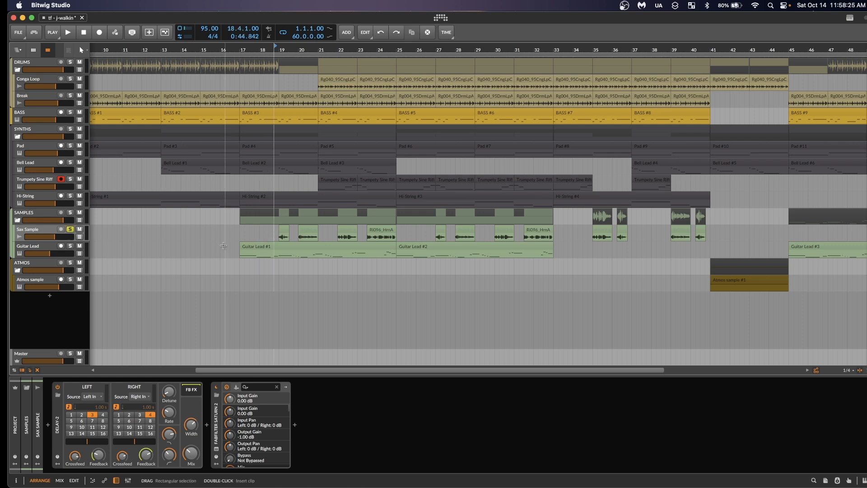
pyautogui.click(67, 33)
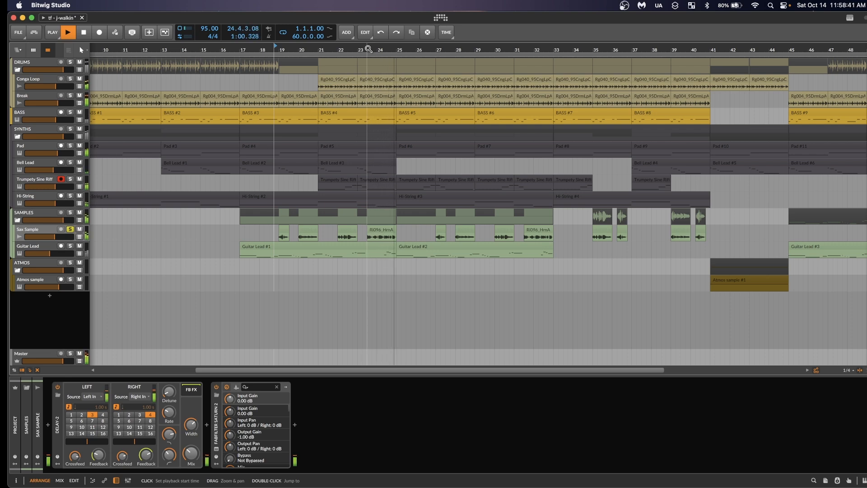
pyautogui.click(68, 32)
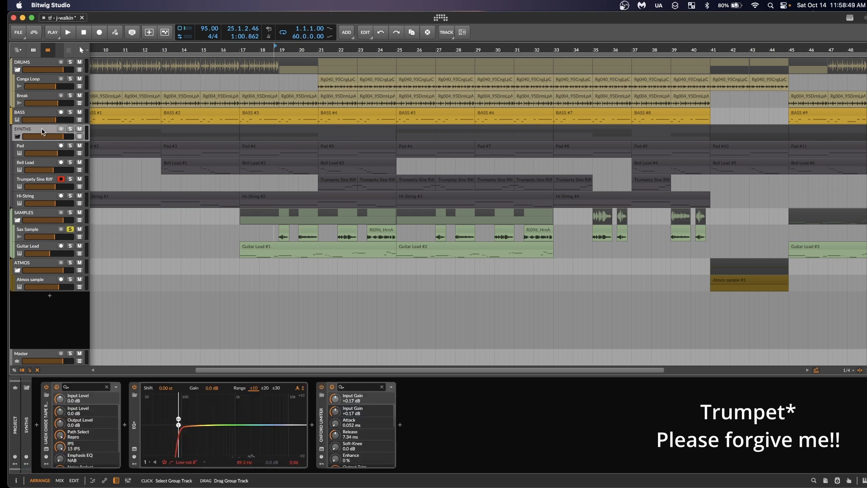
pyautogui.moveTo(39, 234)
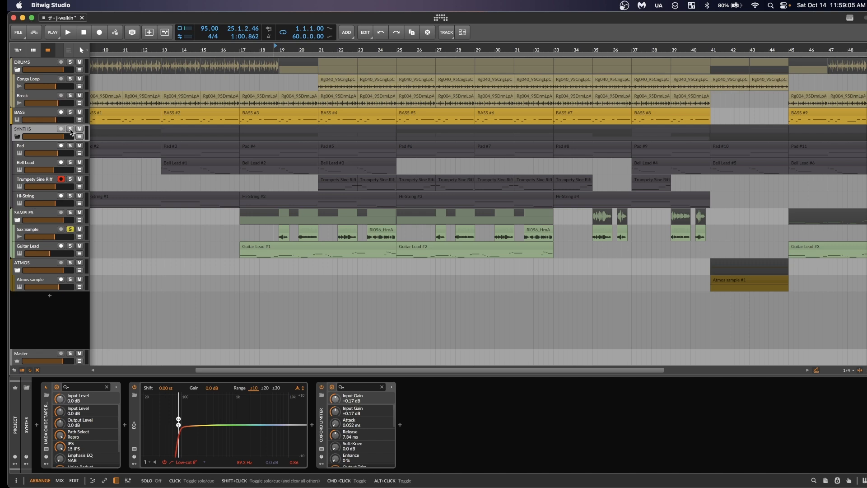
# - Solo the SYNTHS group alongside the sax during playback
pyautogui.click(68, 32)
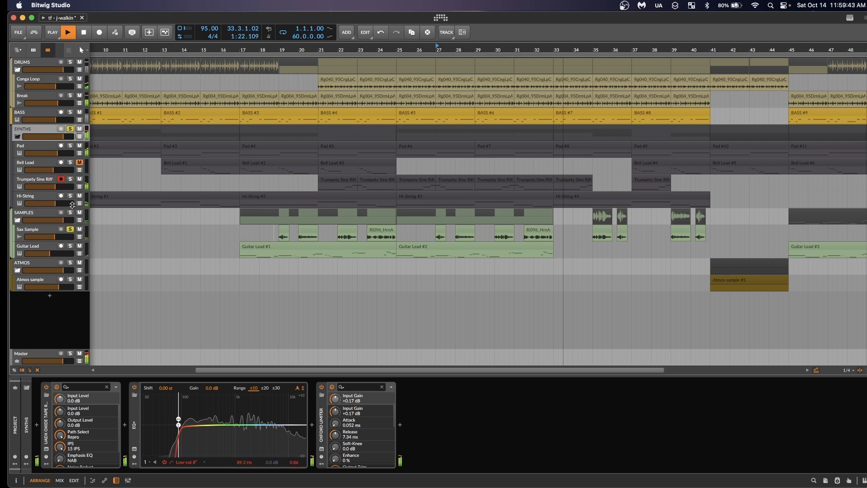
pyautogui.click(70, 129)
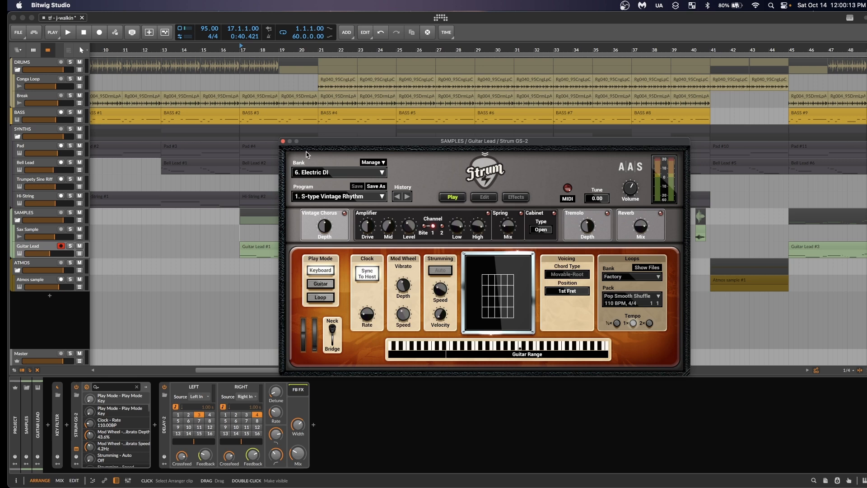
# - Close the Strum GS-2 window and play the soloed Guitar Lead track
pyautogui.click(282, 141)
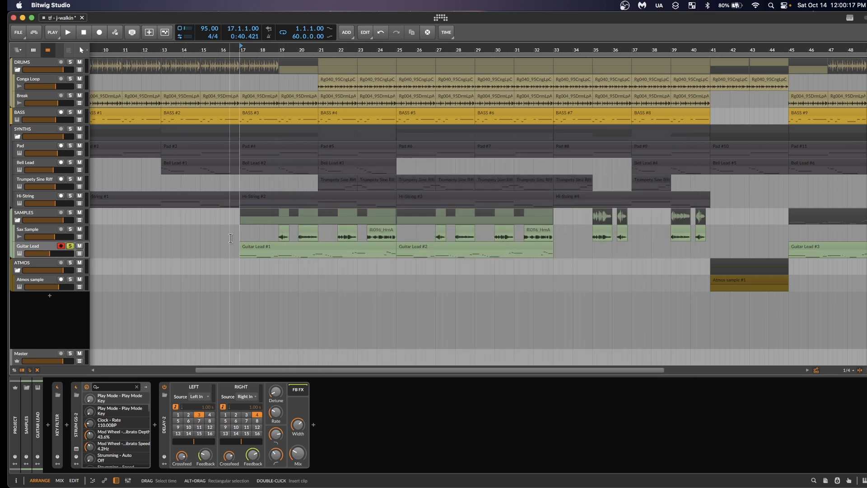
pyautogui.click(68, 32)
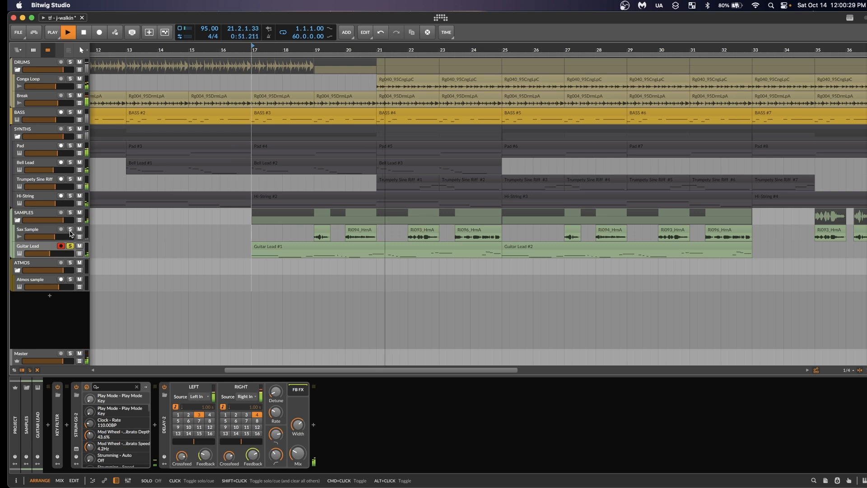
# - Add the Sax Sample to the guitar solo, then solo the whole SAMPLES group
pyautogui.click(68, 31)
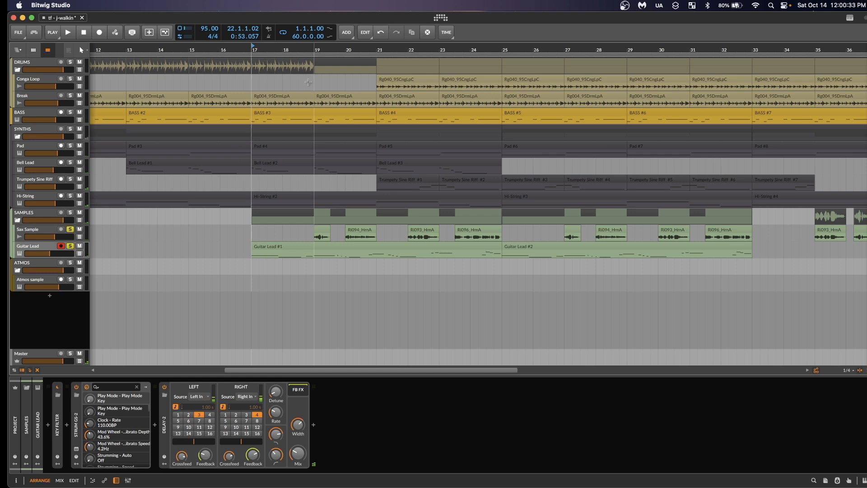
pyautogui.click(68, 32)
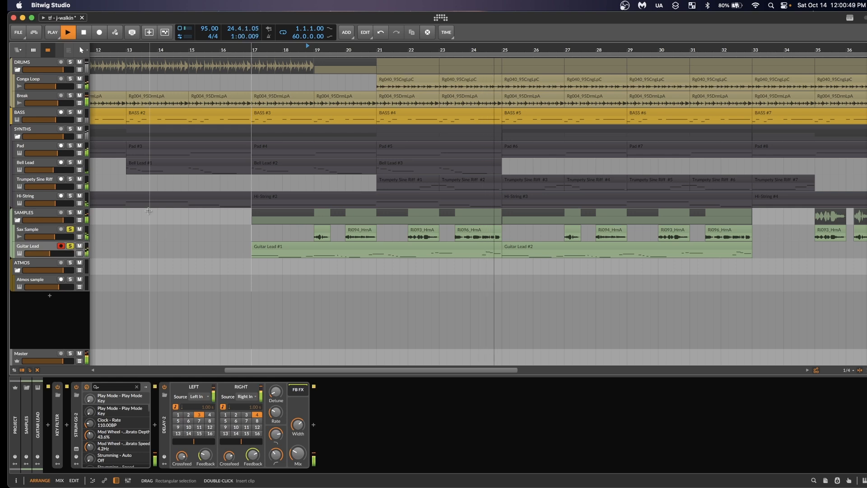
pyautogui.click(67, 33)
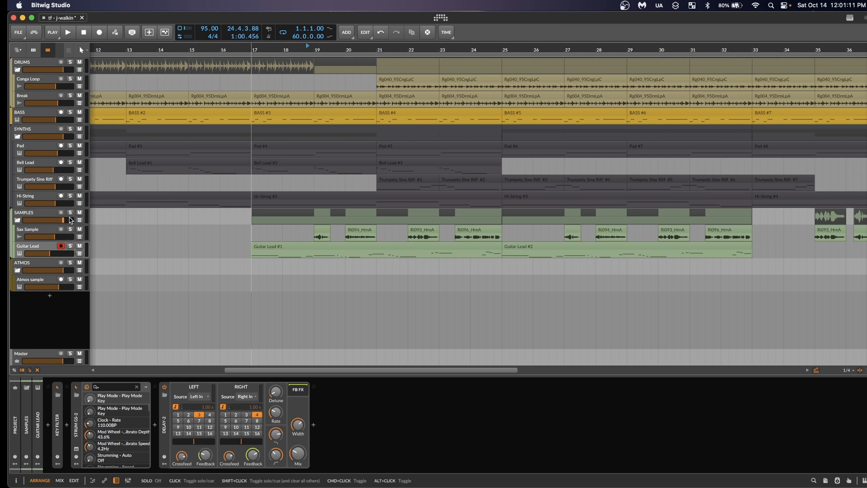
pyautogui.click(71, 129)
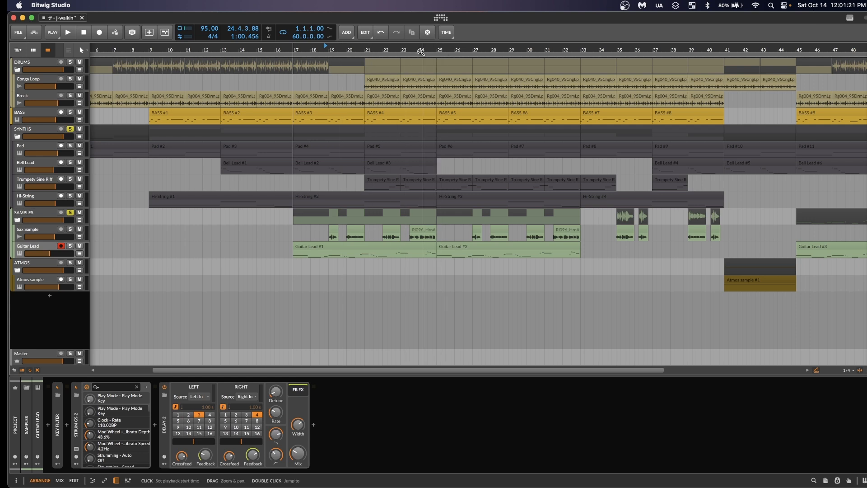
# - Set playback start to bar 17 and play the soloed synth and sample groups
pyautogui.click(292, 49)
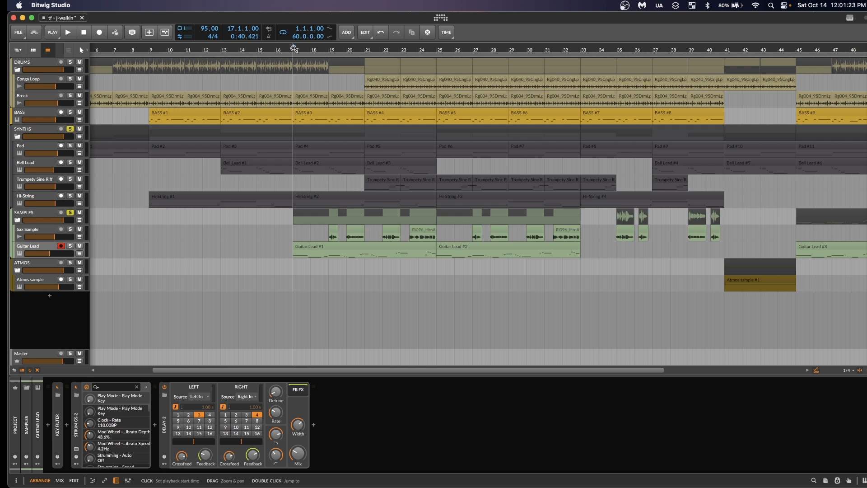
pyautogui.click(67, 33)
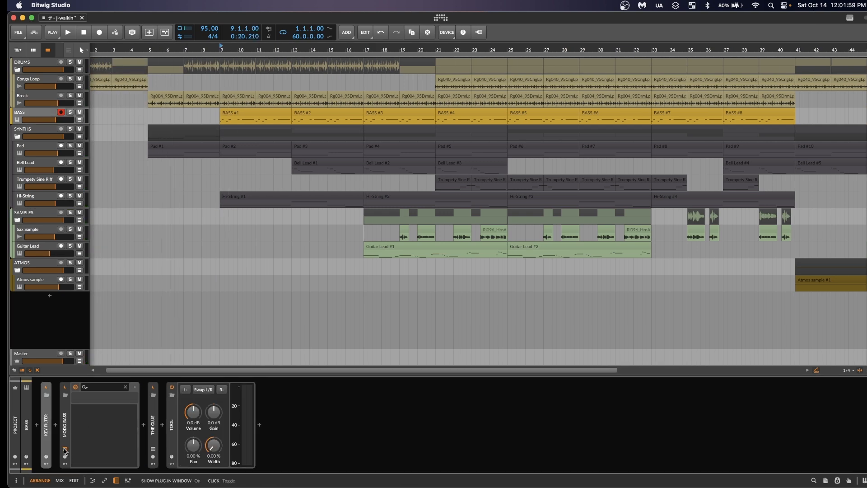
# - Inspect the MODO BASS '70s J-Bass model on the BASS track, close it and resume playback
pyautogui.click(65, 449)
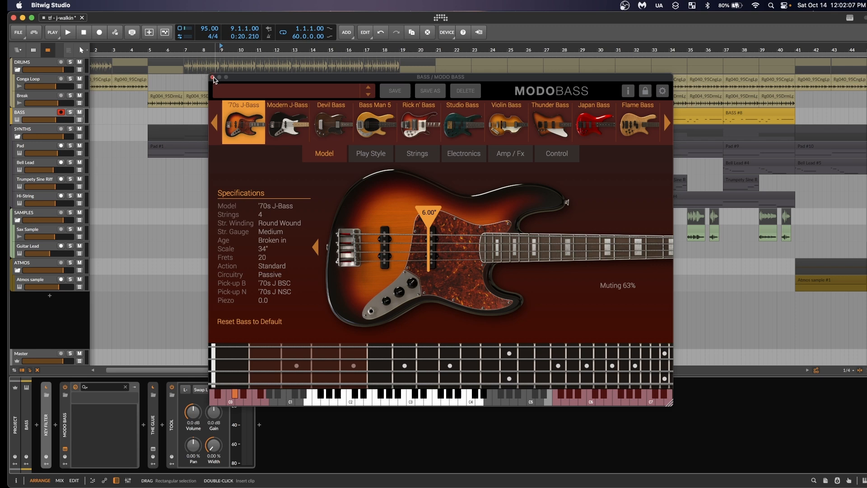
pyautogui.click(211, 76)
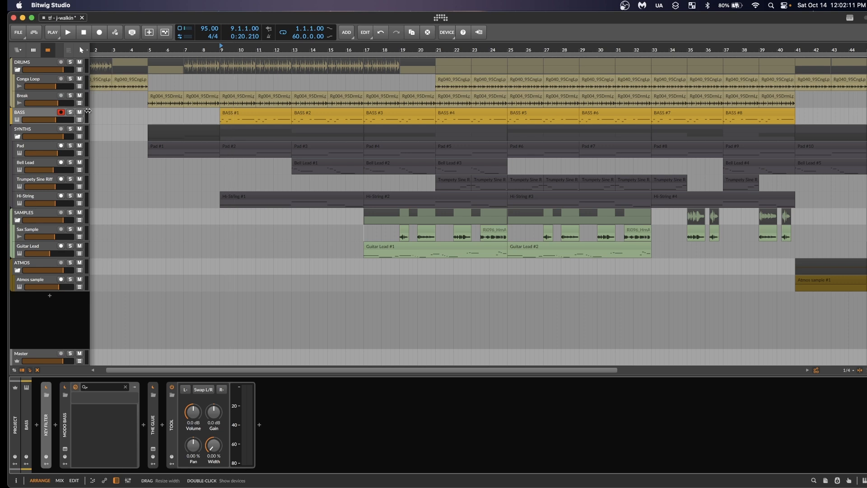
pyautogui.click(68, 32)
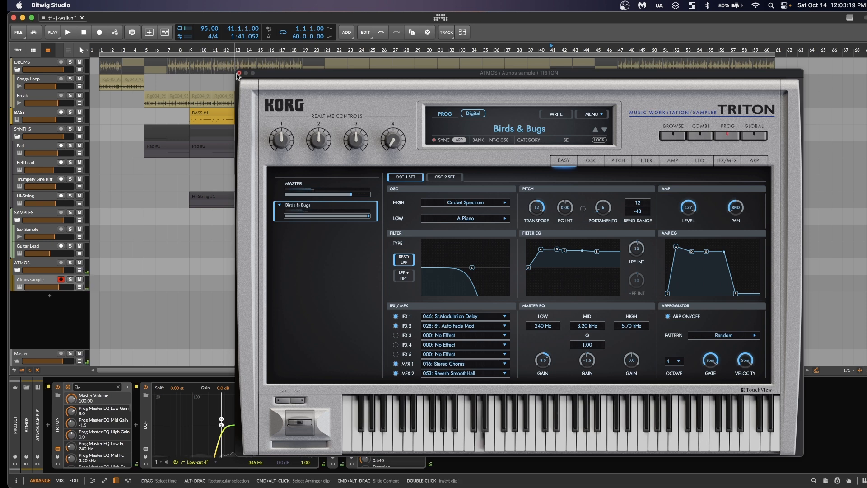
# - Close the Korg Triton Birds & Bugs window and solo the Atmos sample track
pyautogui.click(238, 72)
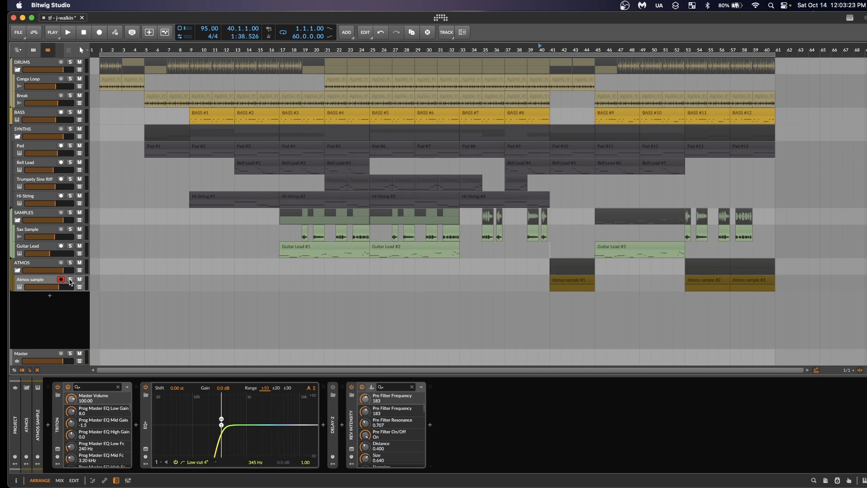
pyautogui.click(67, 32)
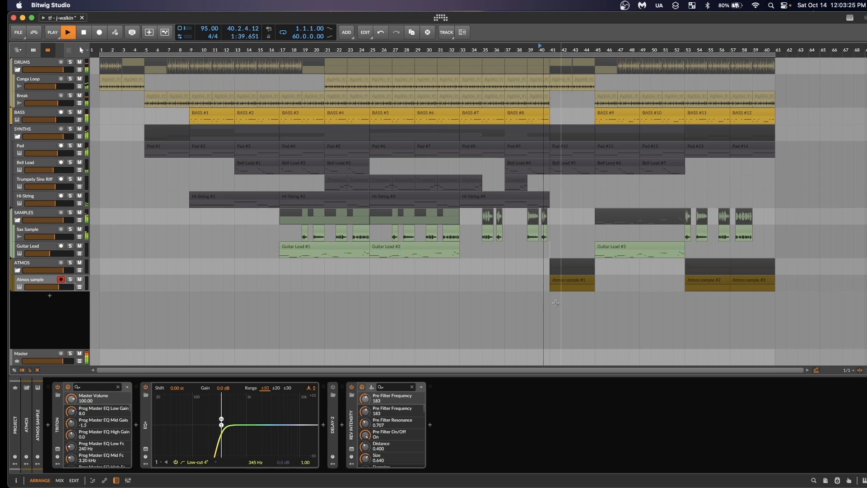